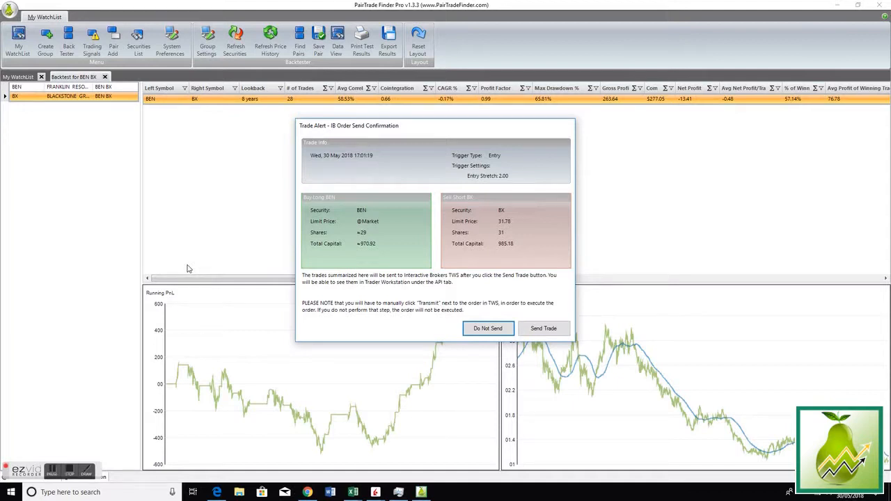
{"action": "mouse_move", "coordinate": [415, 9]}
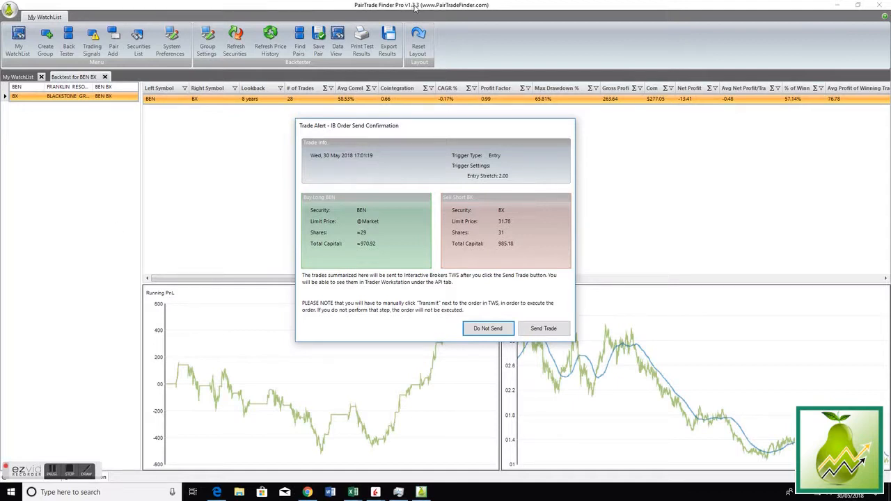
{"action": "mouse_move", "coordinate": [303, 168]}
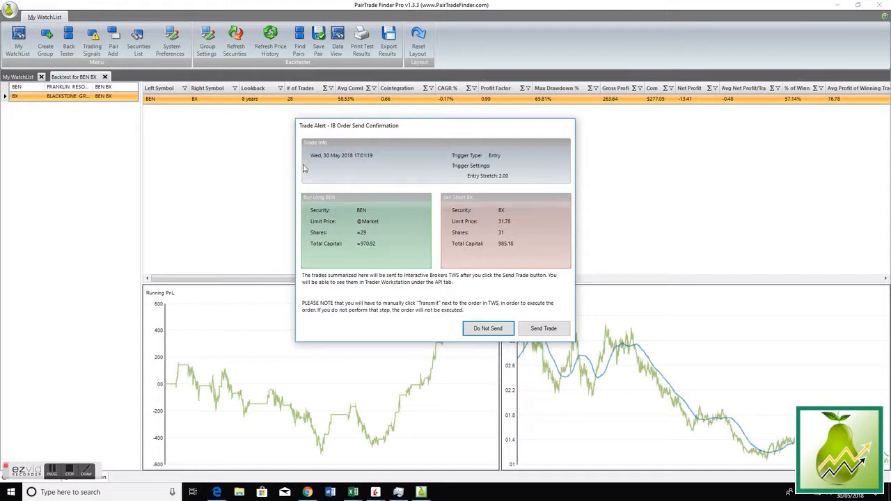
{"action": "mouse_move", "coordinate": [271, 143]}
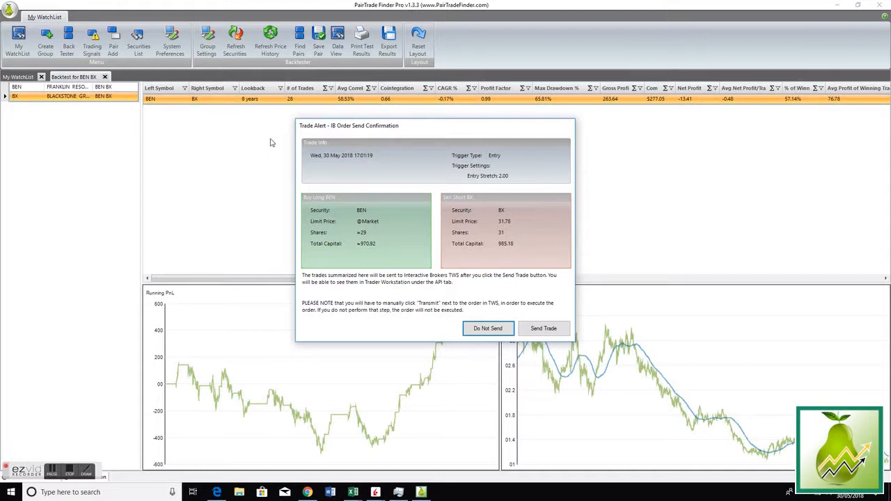
{"action": "mouse_move", "coordinate": [270, 137]}
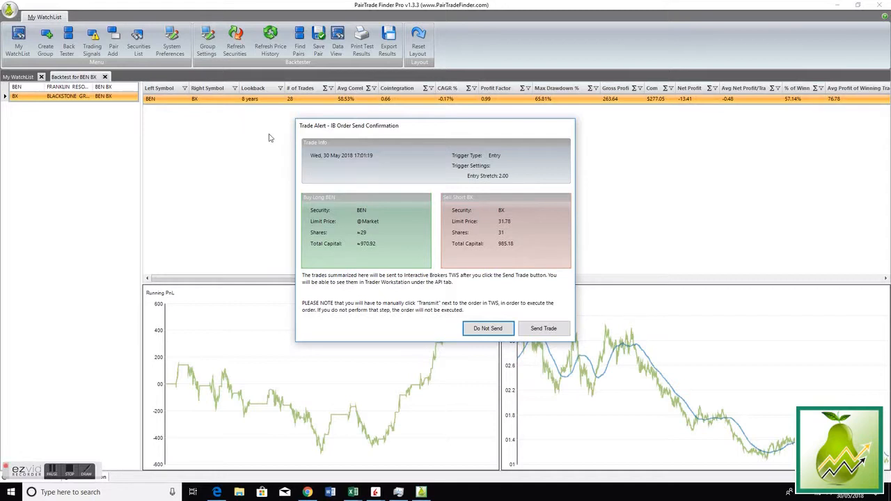
{"action": "mouse_move", "coordinate": [367, 216]}
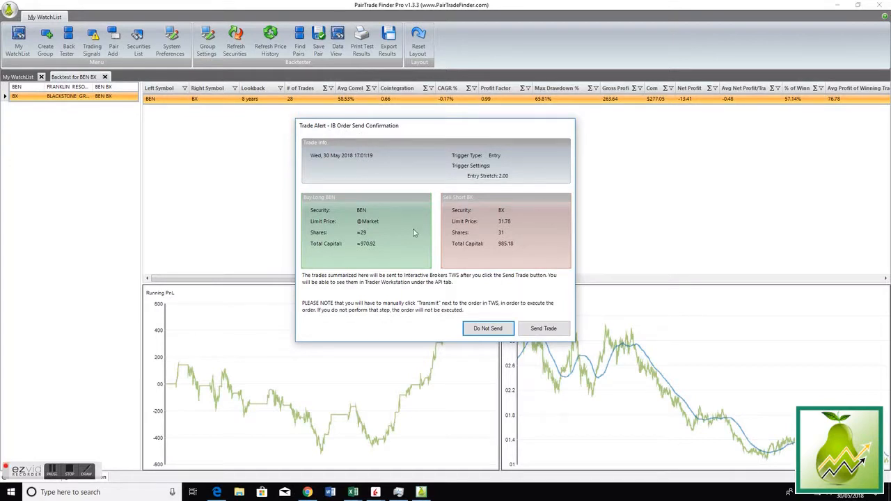
{"action": "mouse_move", "coordinate": [349, 147]}
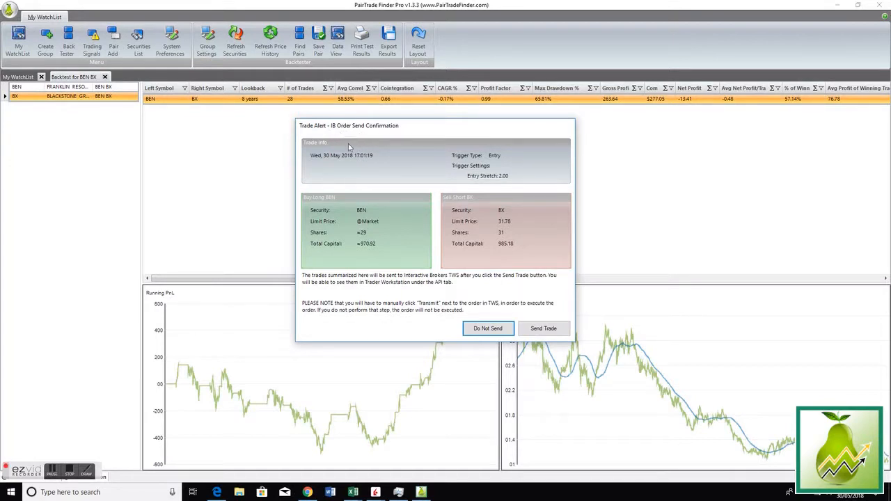
{"action": "mouse_move", "coordinate": [476, 215]}
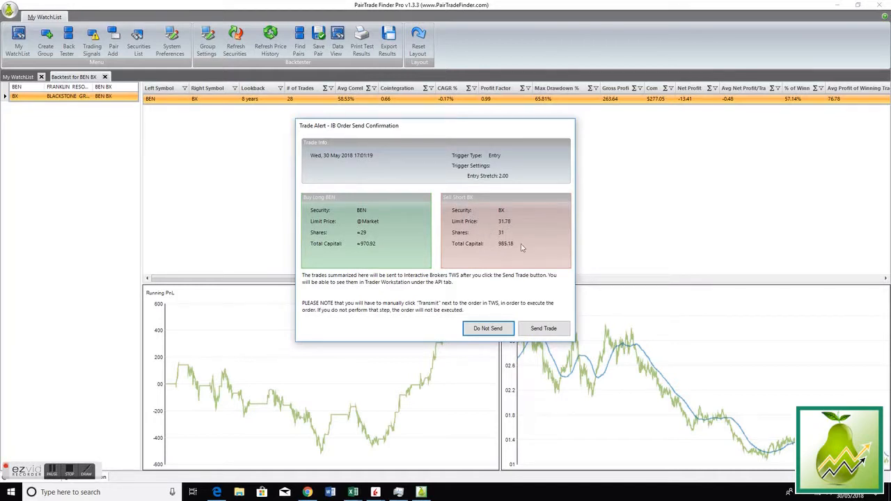
{"action": "mouse_move", "coordinate": [491, 212]}
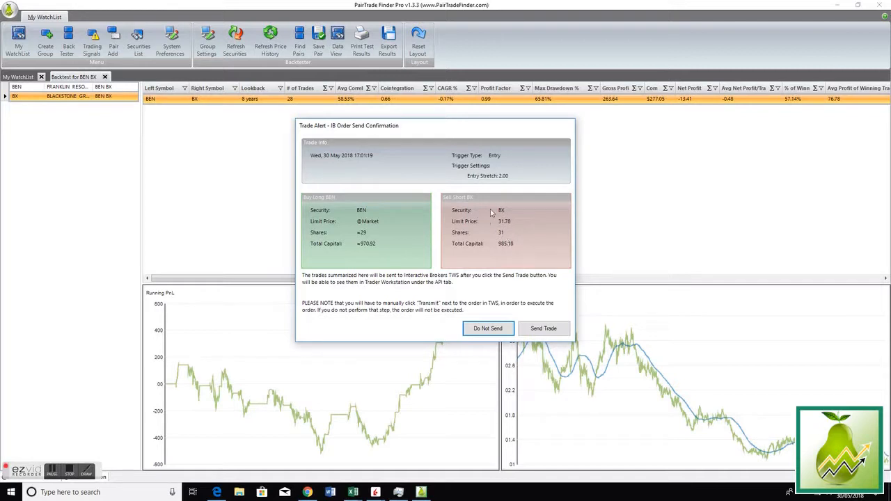
{"action": "mouse_move", "coordinate": [501, 221]}
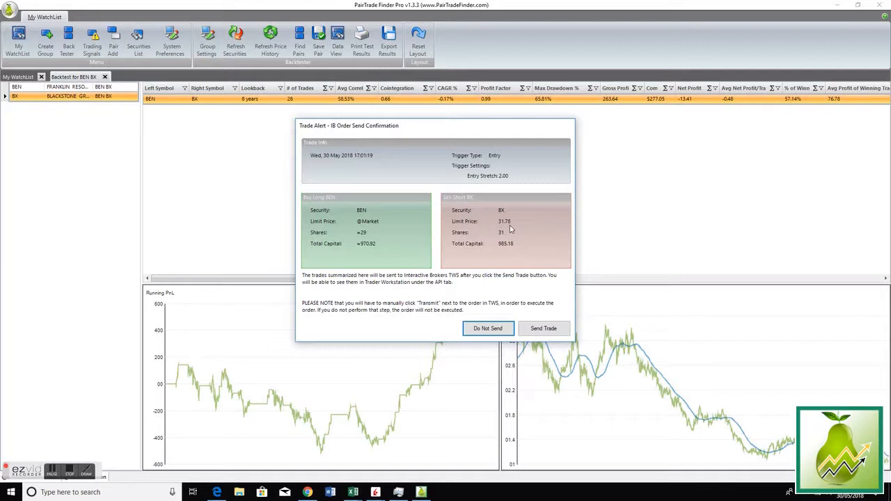
{"action": "mouse_move", "coordinate": [368, 218]}
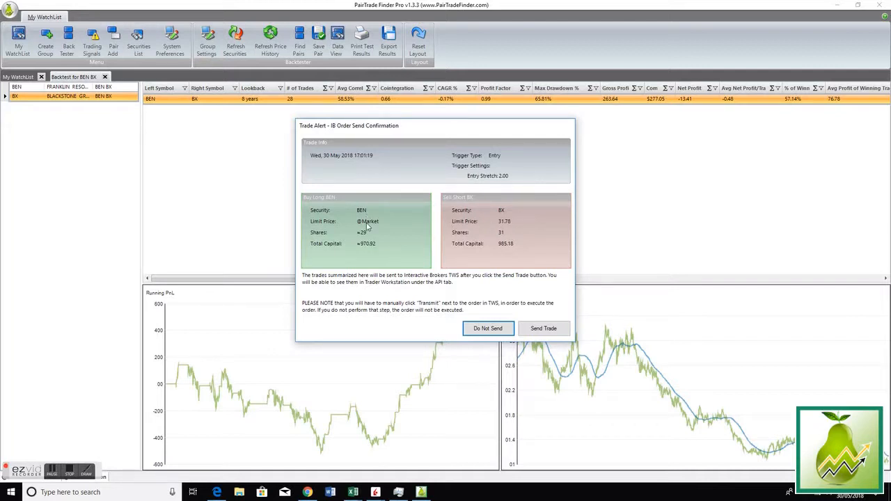
{"action": "mouse_move", "coordinate": [484, 231]}
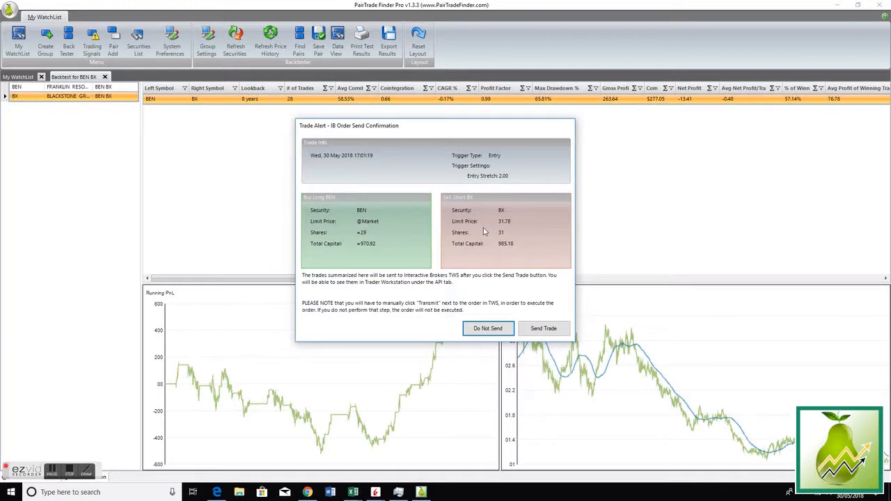
{"action": "mouse_move", "coordinate": [357, 222]}
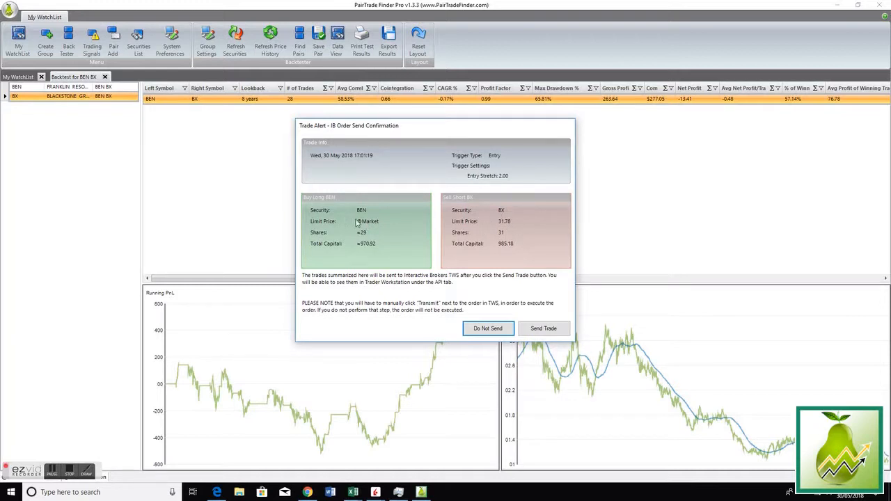
{"action": "mouse_move", "coordinate": [360, 236]}
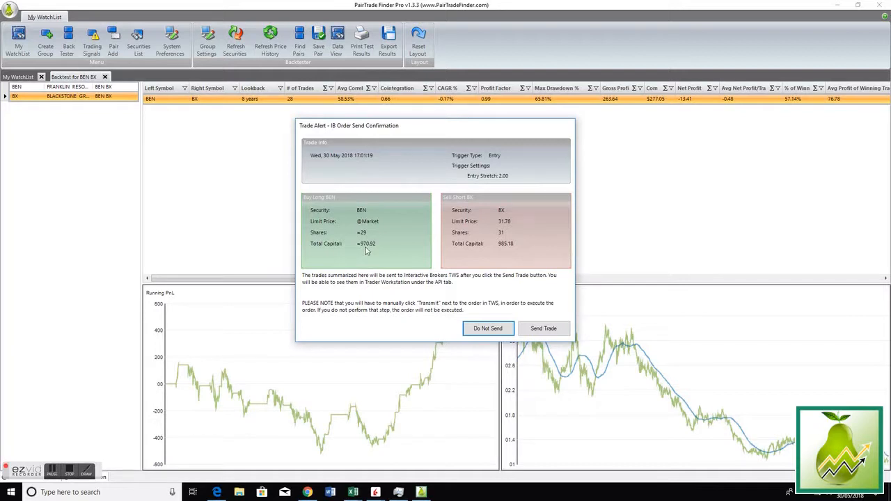
{"action": "mouse_move", "coordinate": [378, 215]}
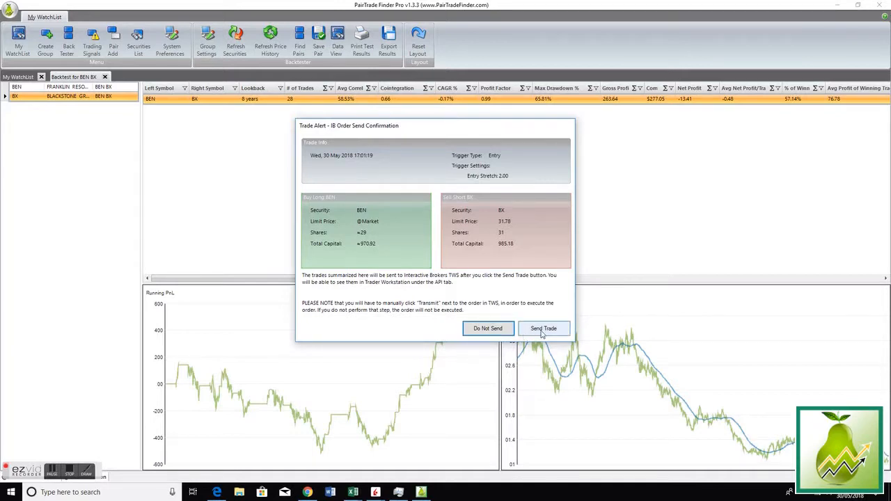
Send the BEN/BX pair trade (buy ~29 BEN, short 31 BX) to Trader Workstation.
{"action": "left_click", "coordinate": [543, 328]}
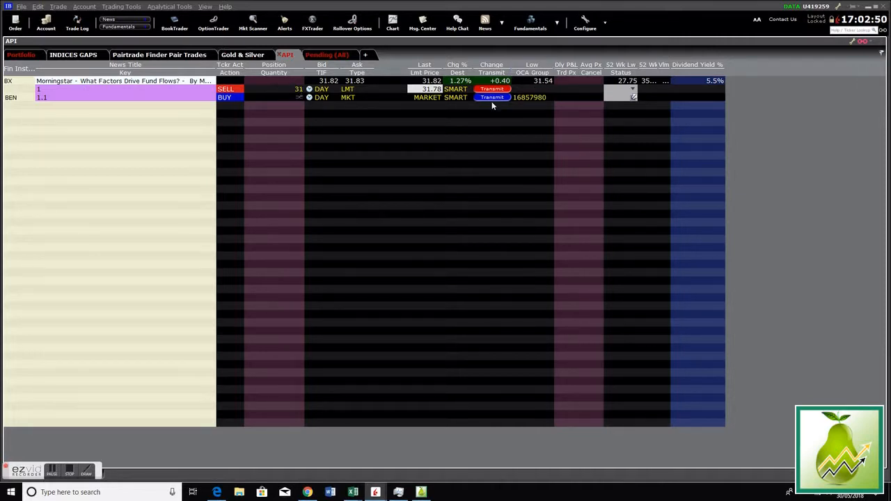
Transmit the BX sell limit and BEN buy market orders for execution.
{"action": "left_click", "coordinate": [491, 88]}
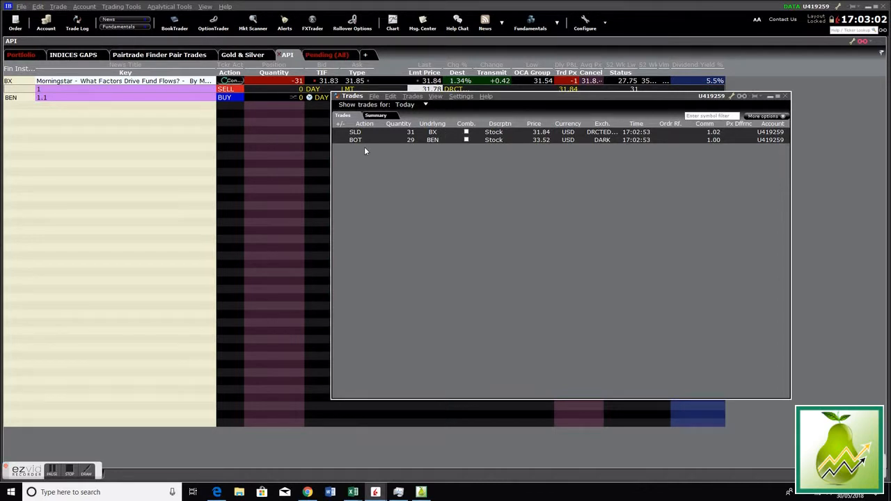
{"action": "mouse_move", "coordinate": [437, 147]}
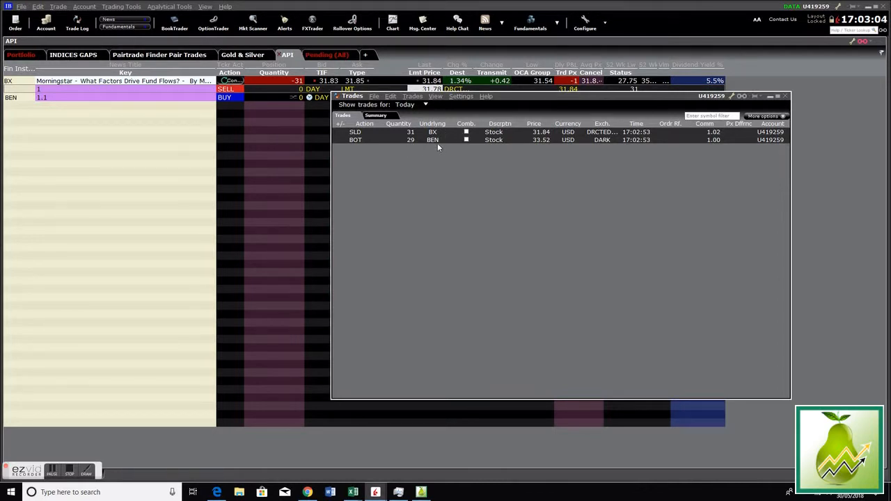
{"action": "mouse_move", "coordinate": [416, 156]}
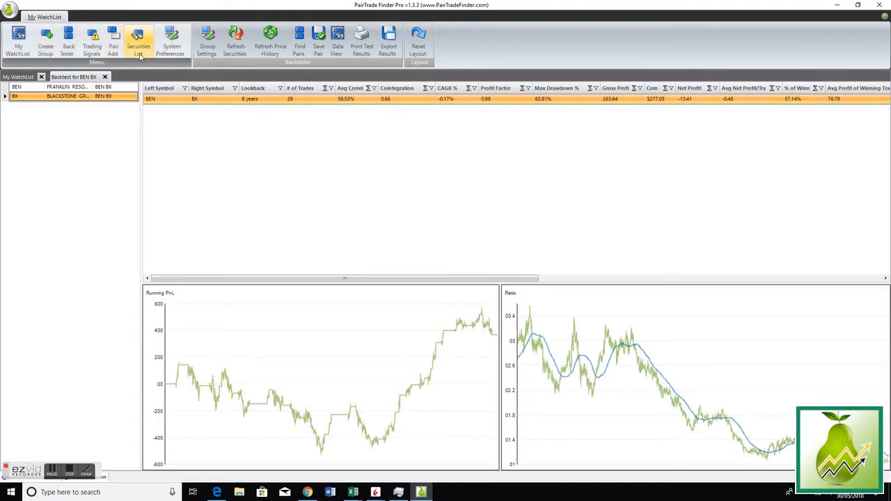
Show the Interactive Brokers API settings in System Preferences with PAIR TRADE ORDER entry type.
{"action": "left_click", "coordinate": [171, 39]}
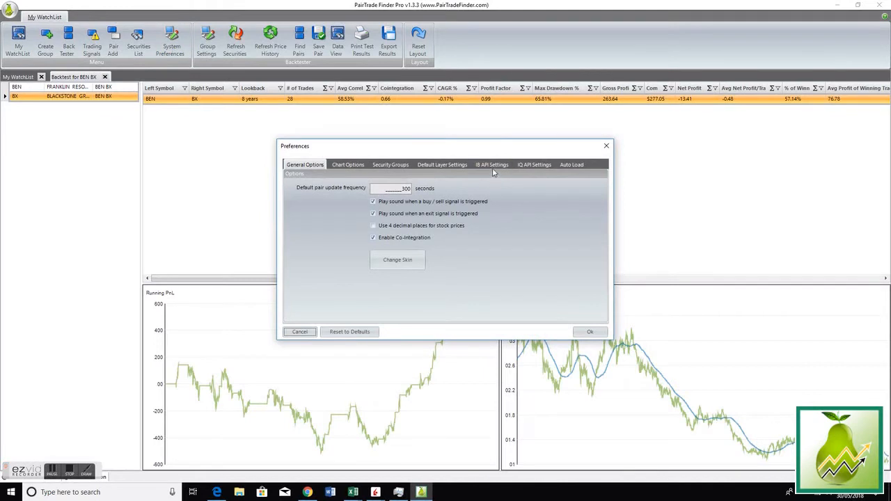
{"action": "left_click", "coordinate": [492, 164]}
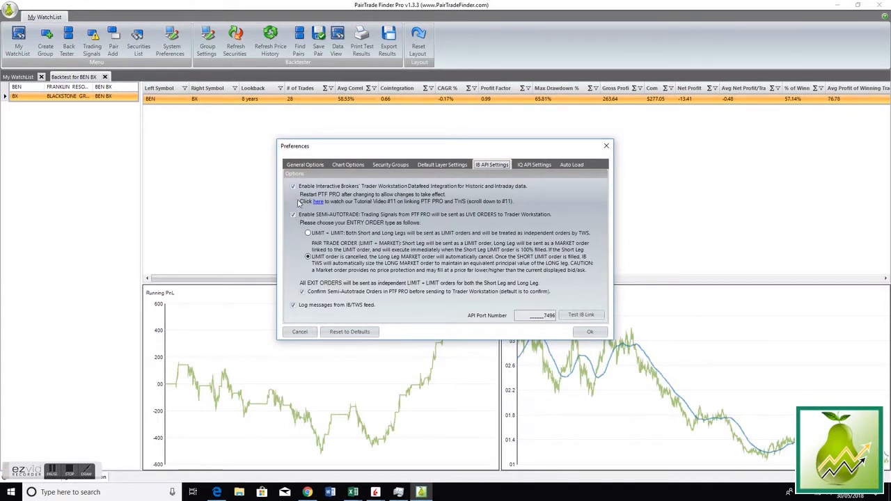
{"action": "left_click", "coordinate": [293, 213]}
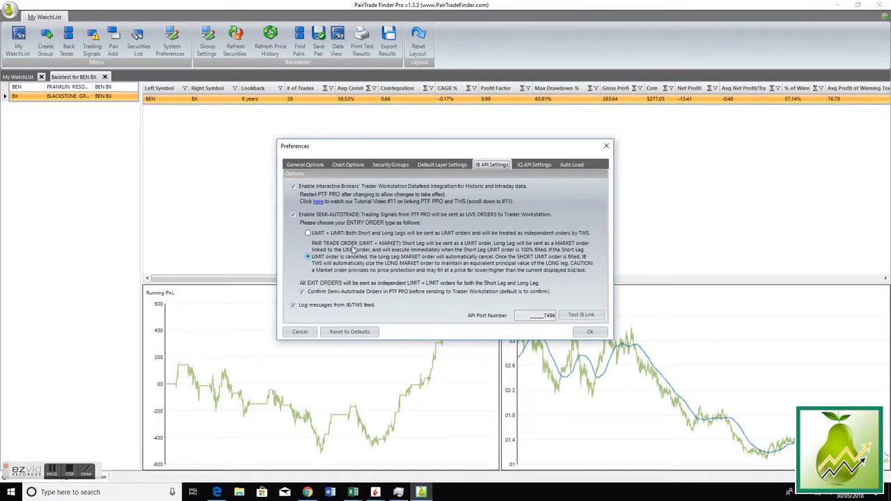
{"action": "mouse_move", "coordinate": [452, 247]}
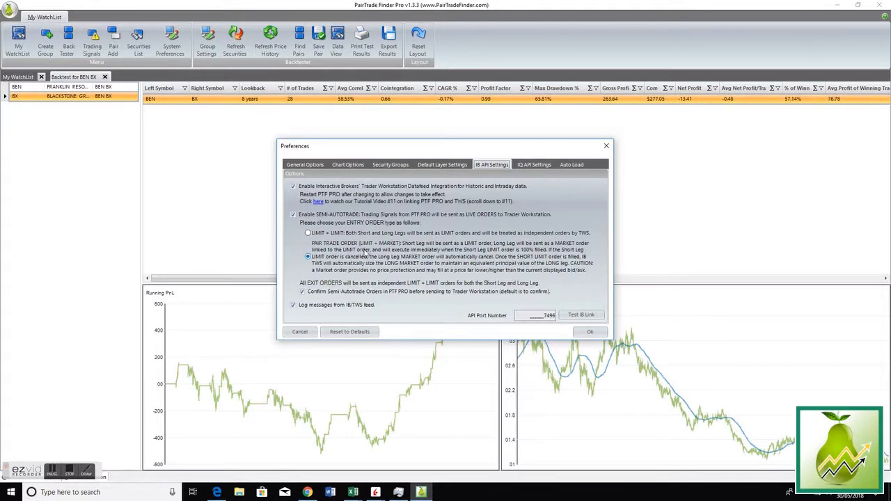
{"action": "mouse_move", "coordinate": [458, 251]}
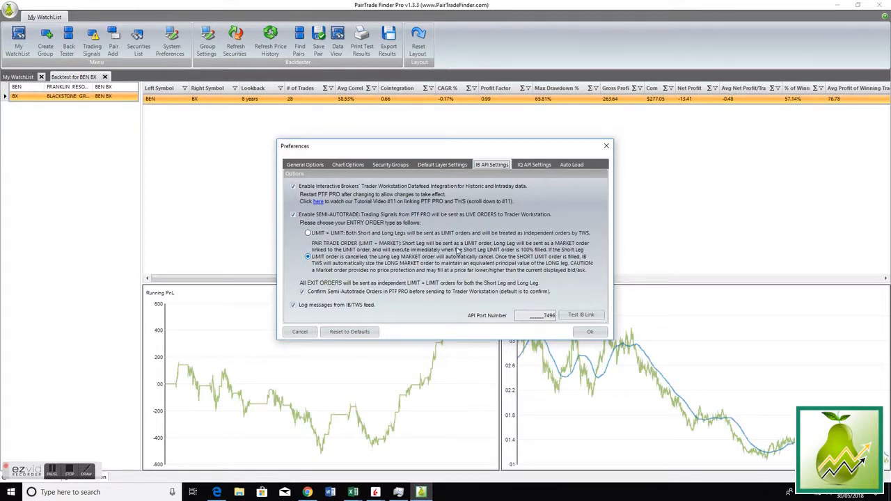
{"action": "mouse_move", "coordinate": [529, 254]}
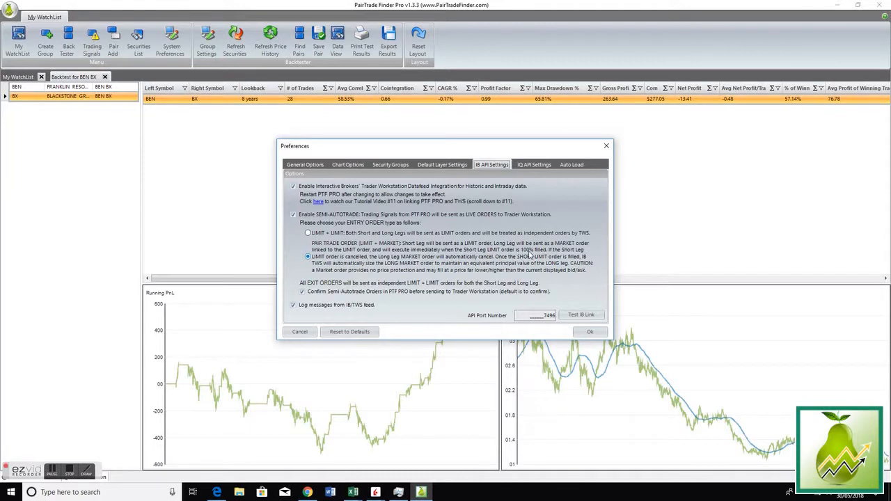
{"action": "mouse_move", "coordinate": [529, 254]}
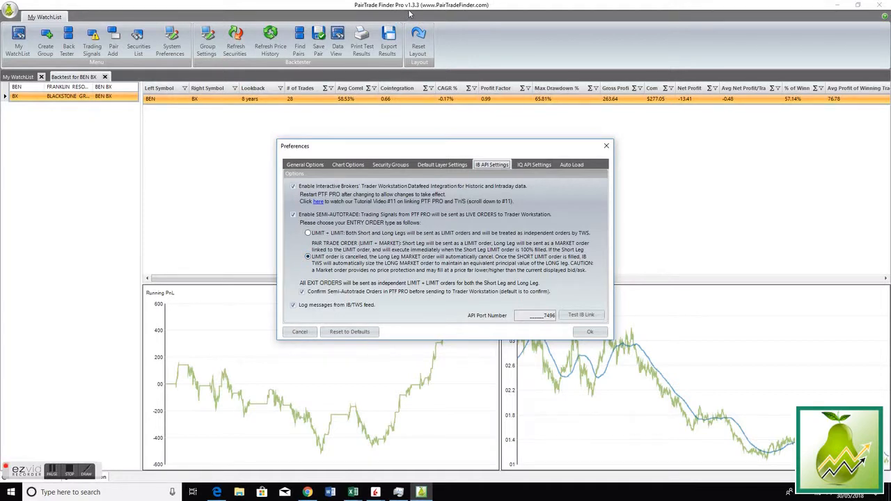
{"action": "mouse_move", "coordinate": [414, 14]}
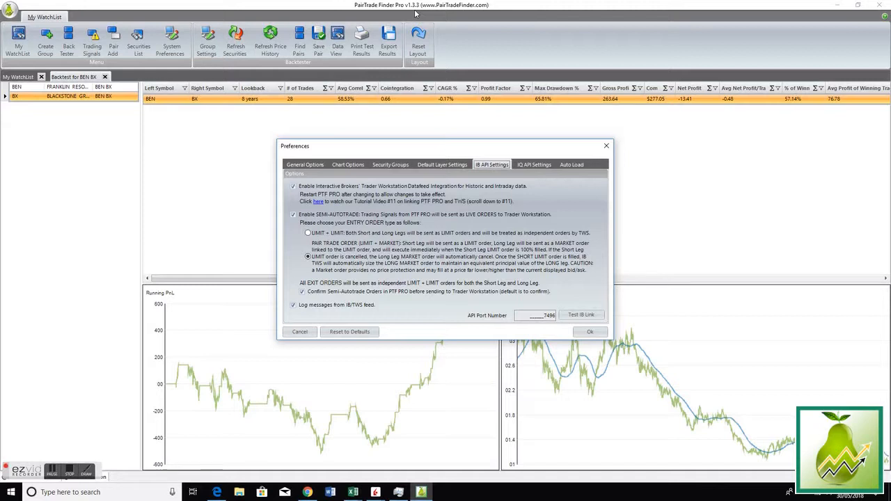
{"action": "mouse_move", "coordinate": [215, 166]}
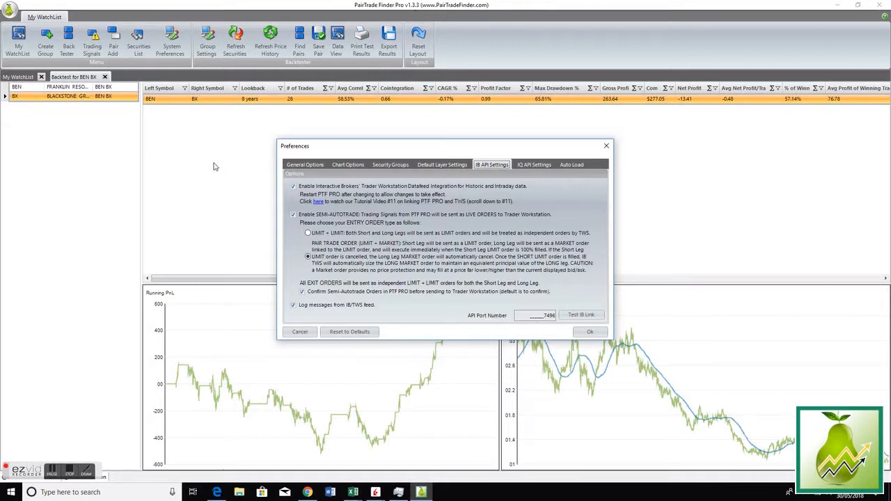